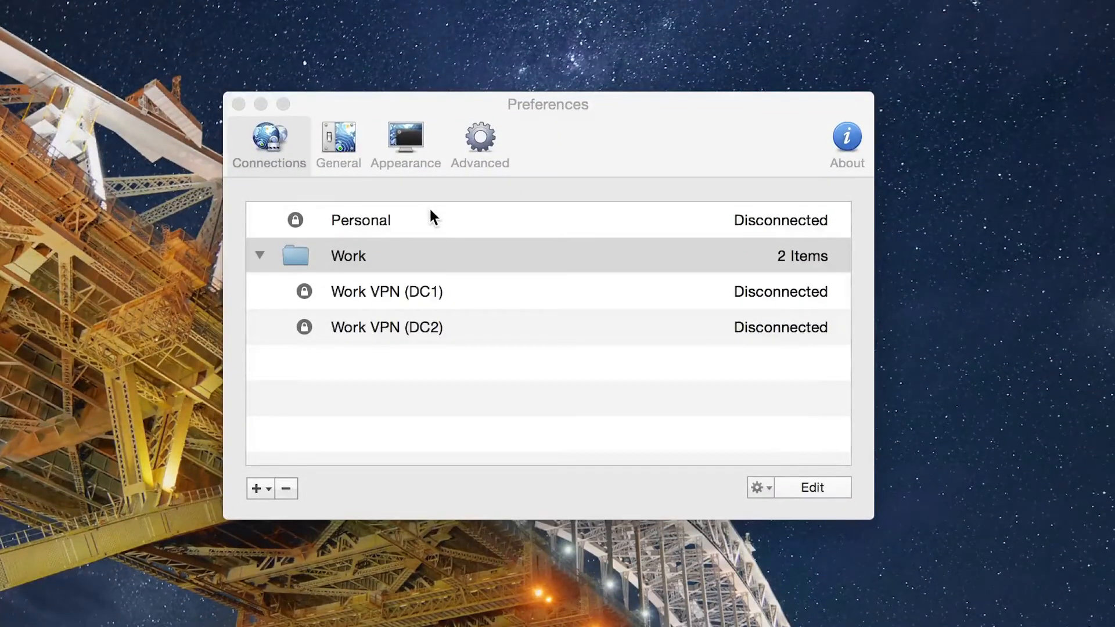
pyautogui.moveTo(430, 289)
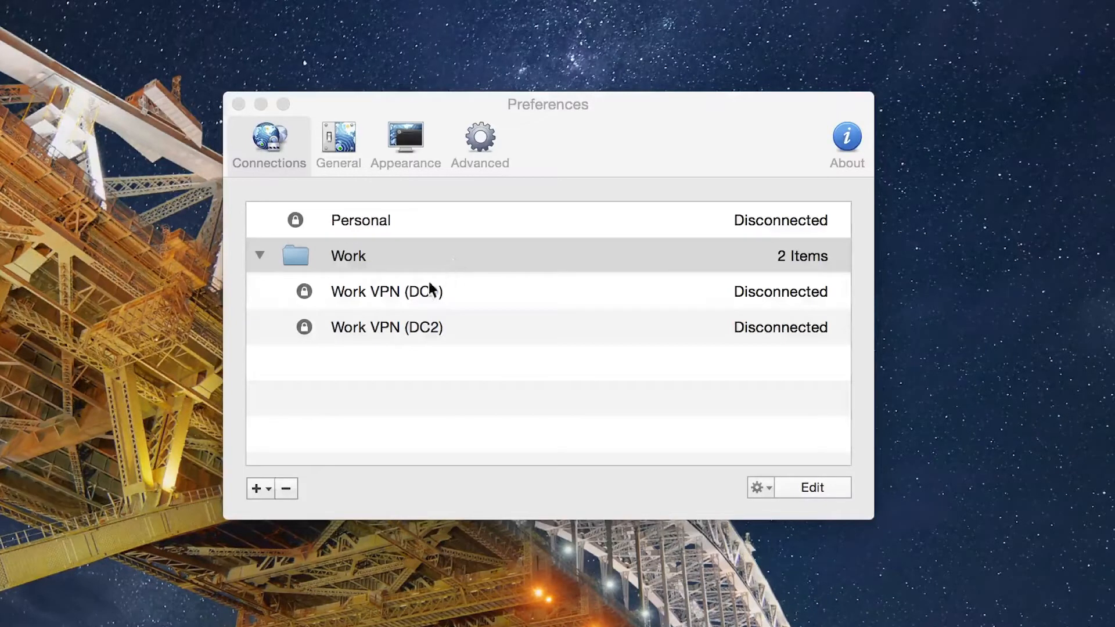
pyautogui.moveTo(322, 257)
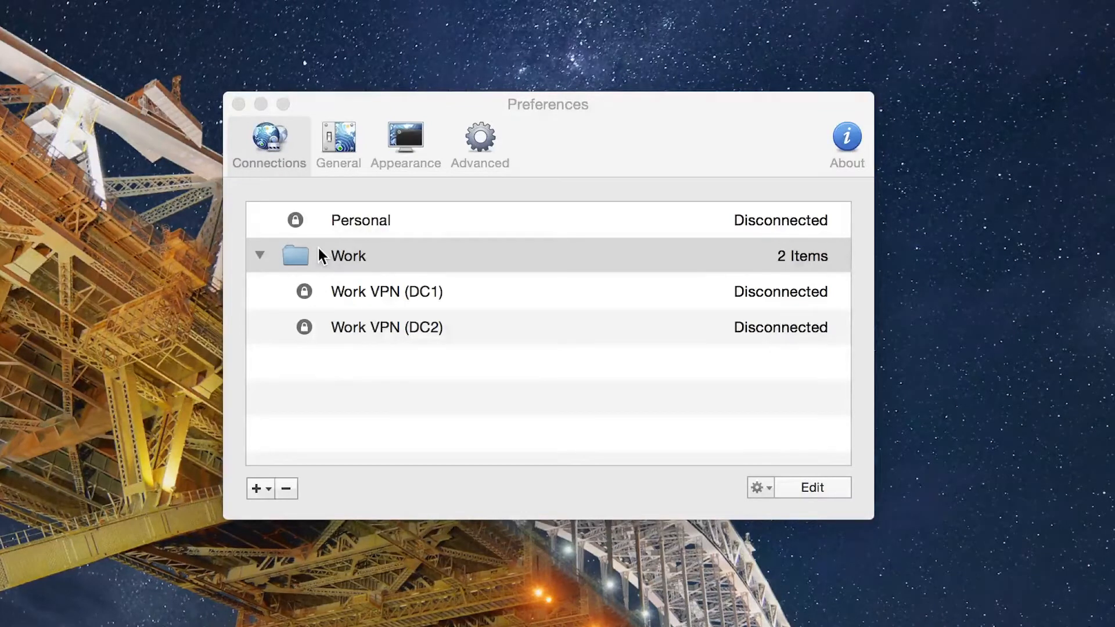
pyautogui.moveTo(321, 288)
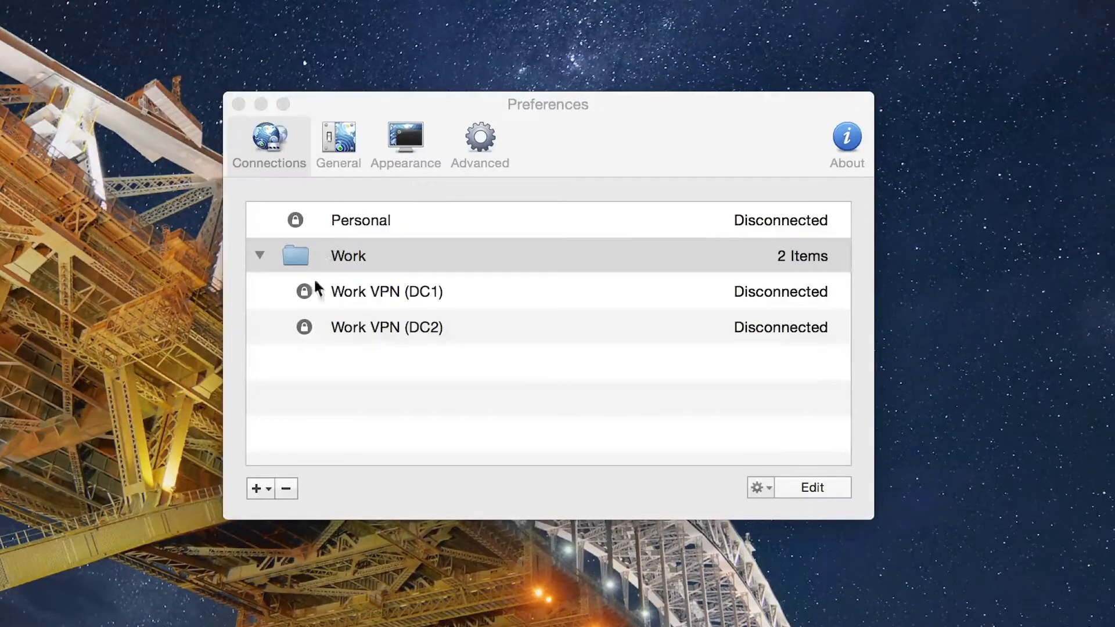
# Review the General, Appearance and Advanced preferences, keep the World (Transparent) menu icon, and close Preferences
pyautogui.click(256, 488)
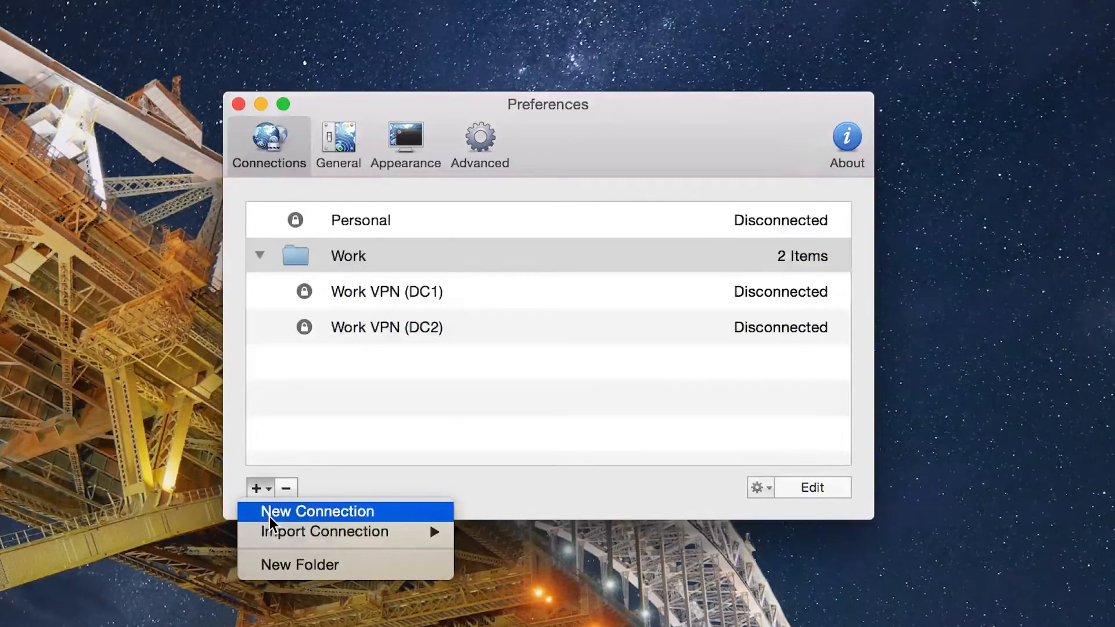
pyautogui.moveTo(324, 531)
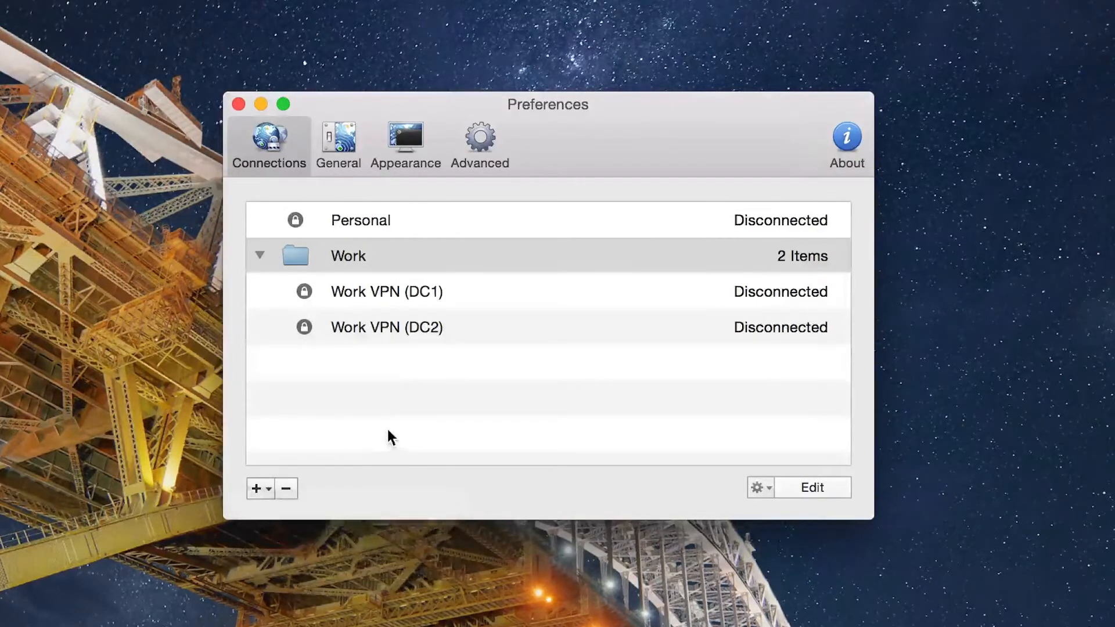
pyautogui.moveTo(398, 371)
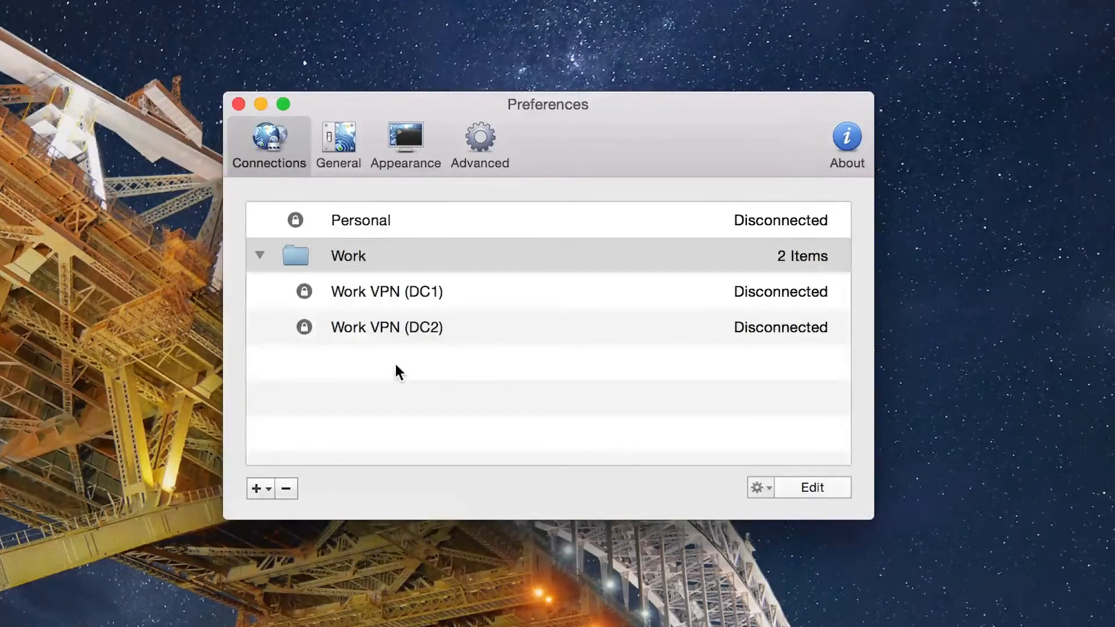
pyautogui.click(339, 138)
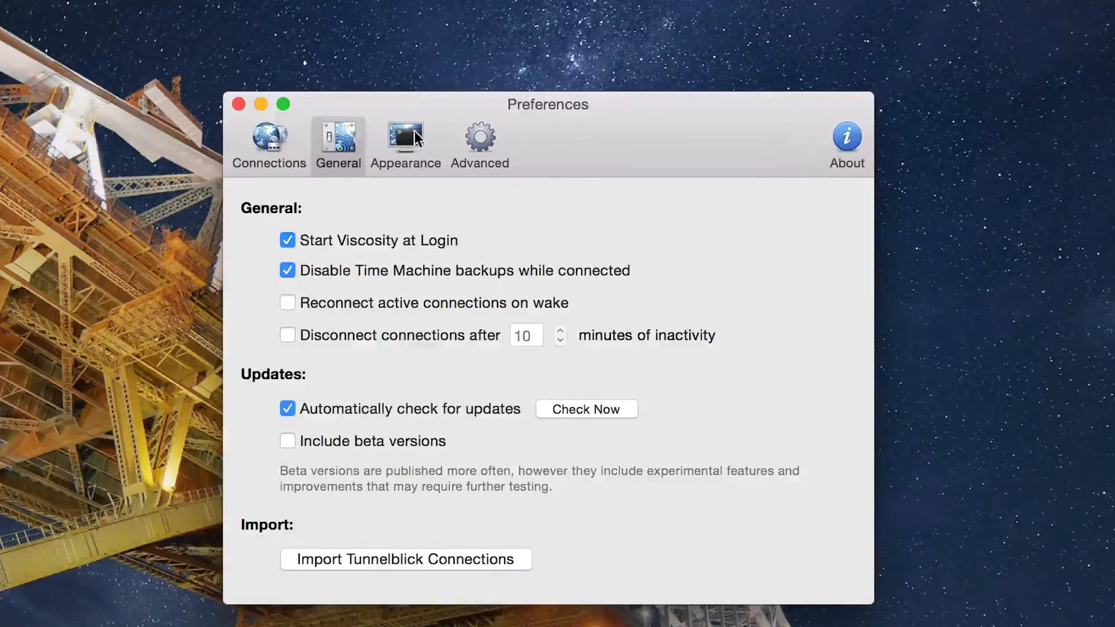
pyautogui.click(405, 140)
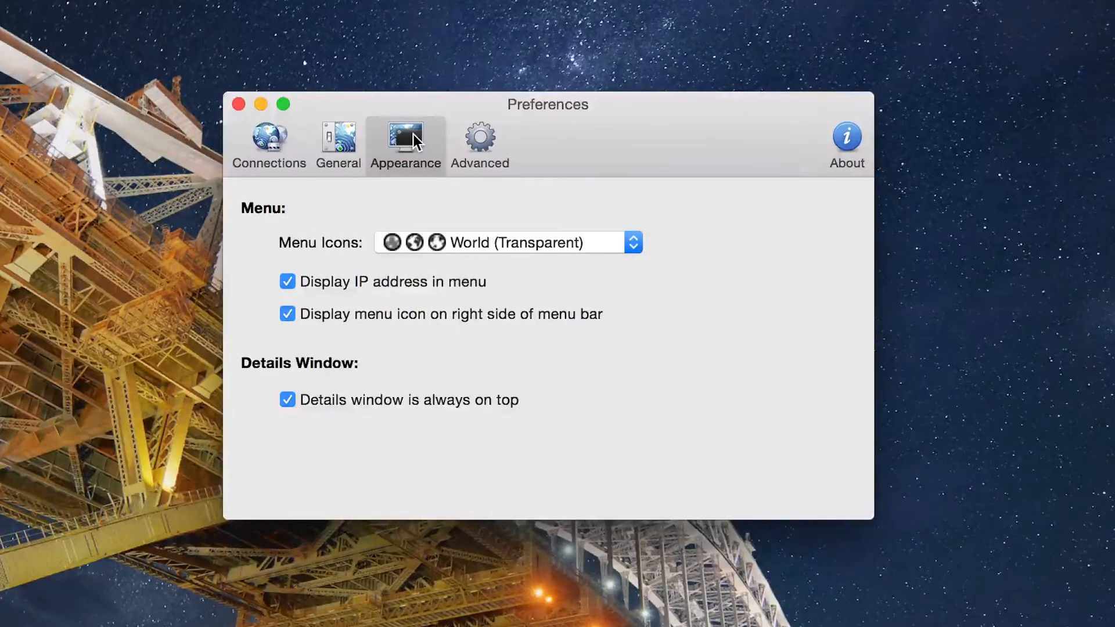
pyautogui.moveTo(569, 241)
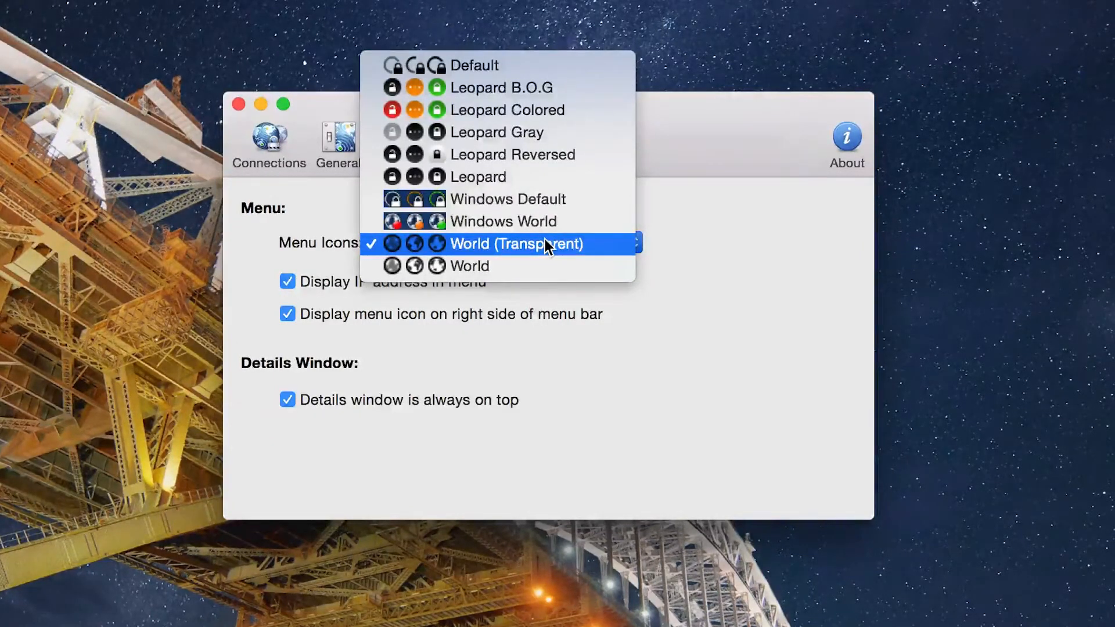
pyautogui.click(480, 138)
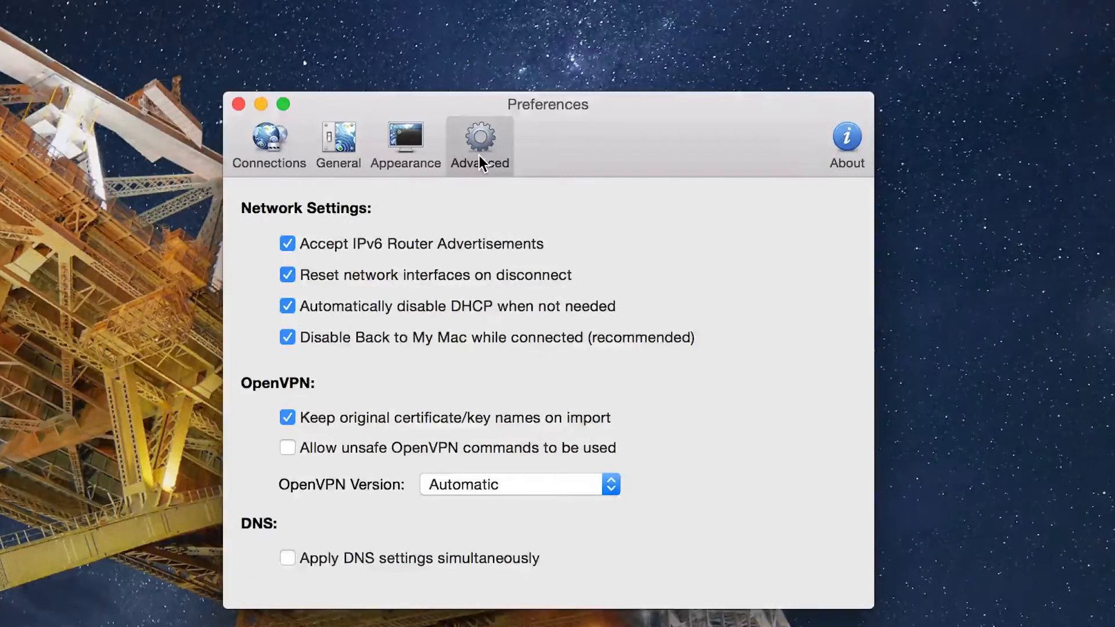
pyautogui.click(268, 141)
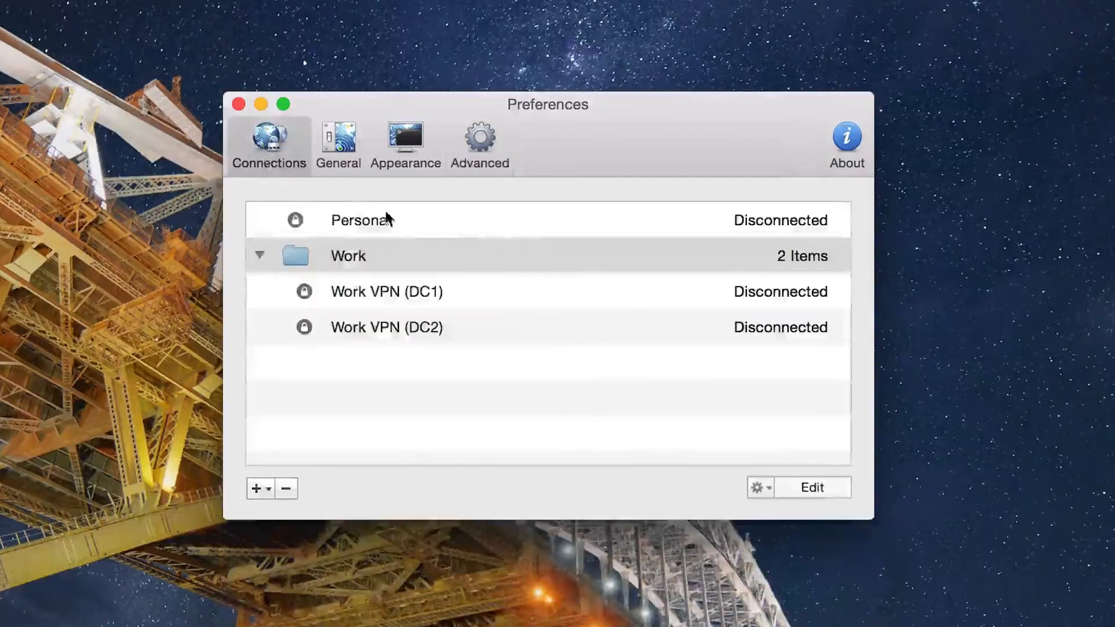
pyautogui.moveTo(449, 227)
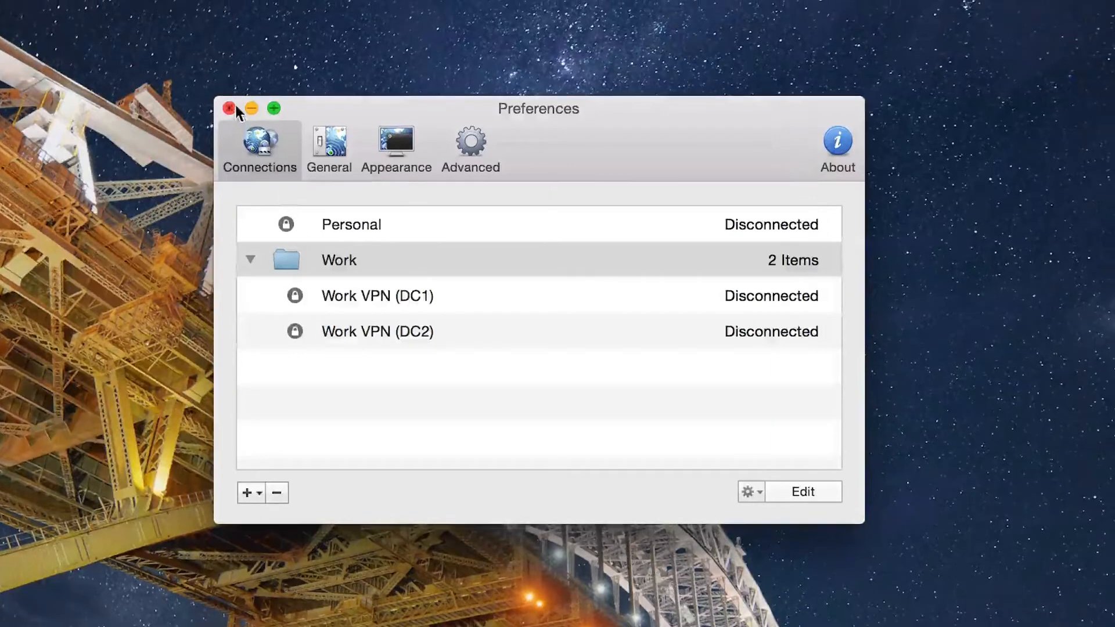
pyautogui.click(229, 109)
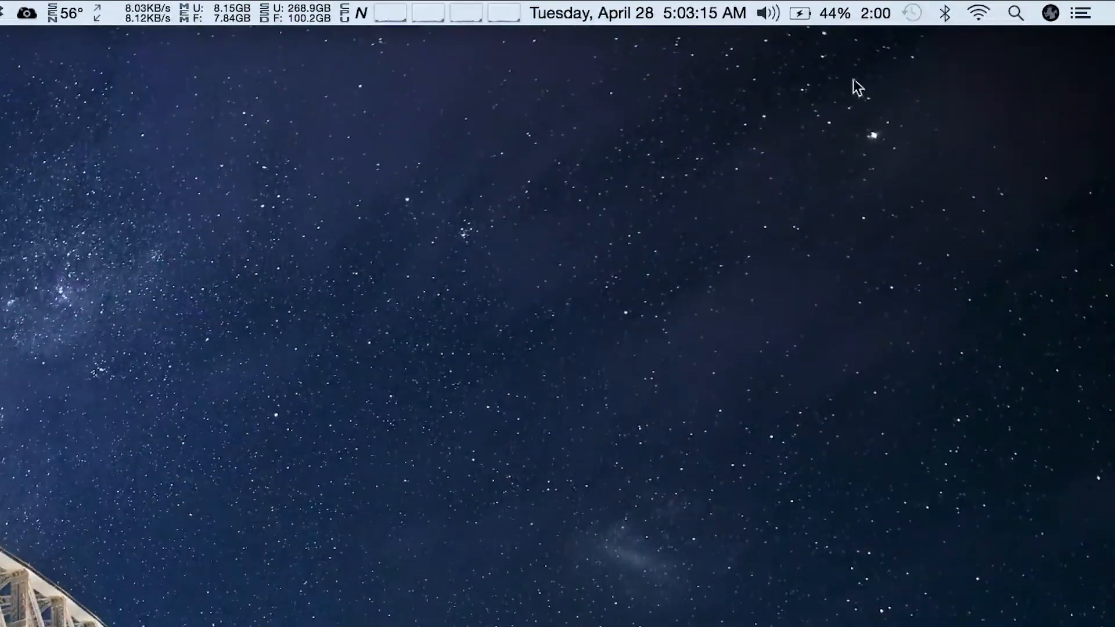
# Connect the Personal VPN from the menu bar icon and bring up its Details window
pyautogui.click(1049, 13)
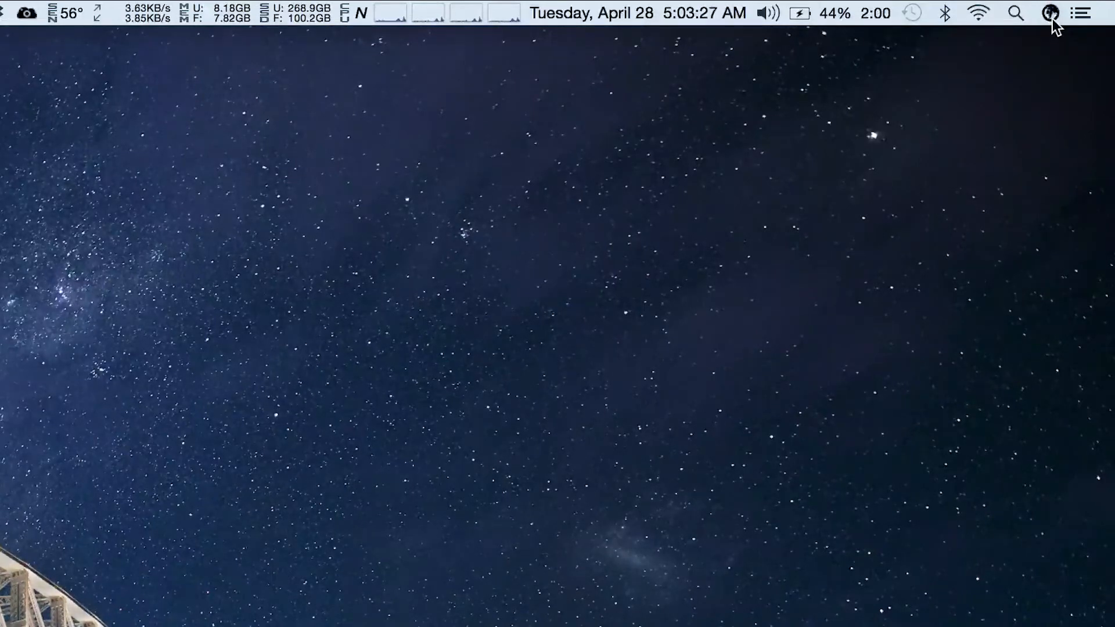
pyautogui.moveTo(1054, 41)
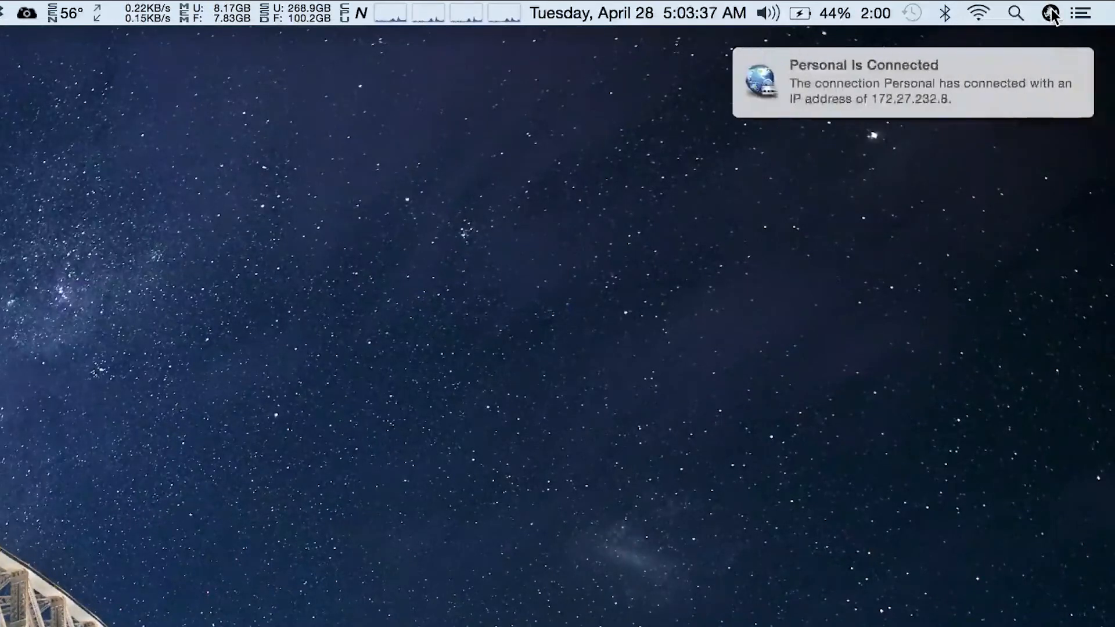
pyautogui.click(1050, 13)
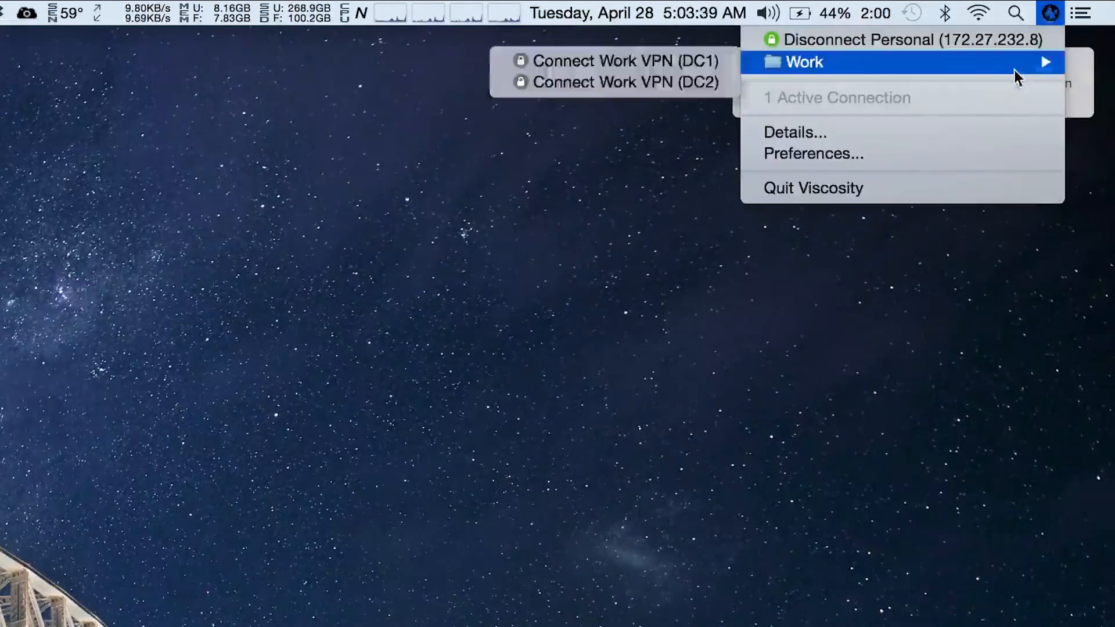
pyautogui.click(795, 132)
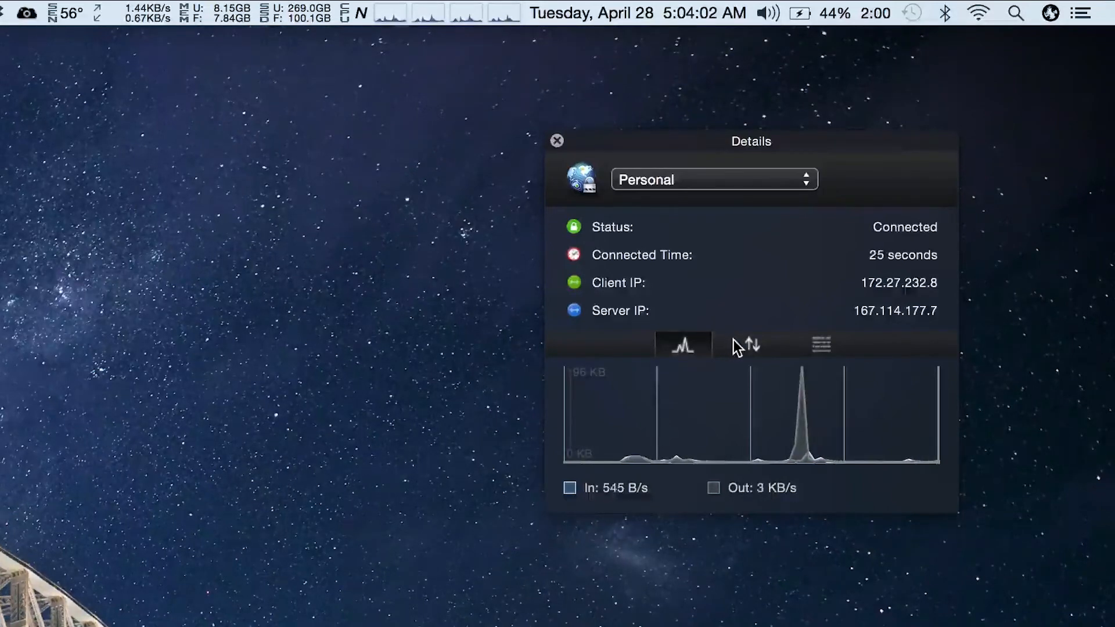
pyautogui.moveTo(745, 346)
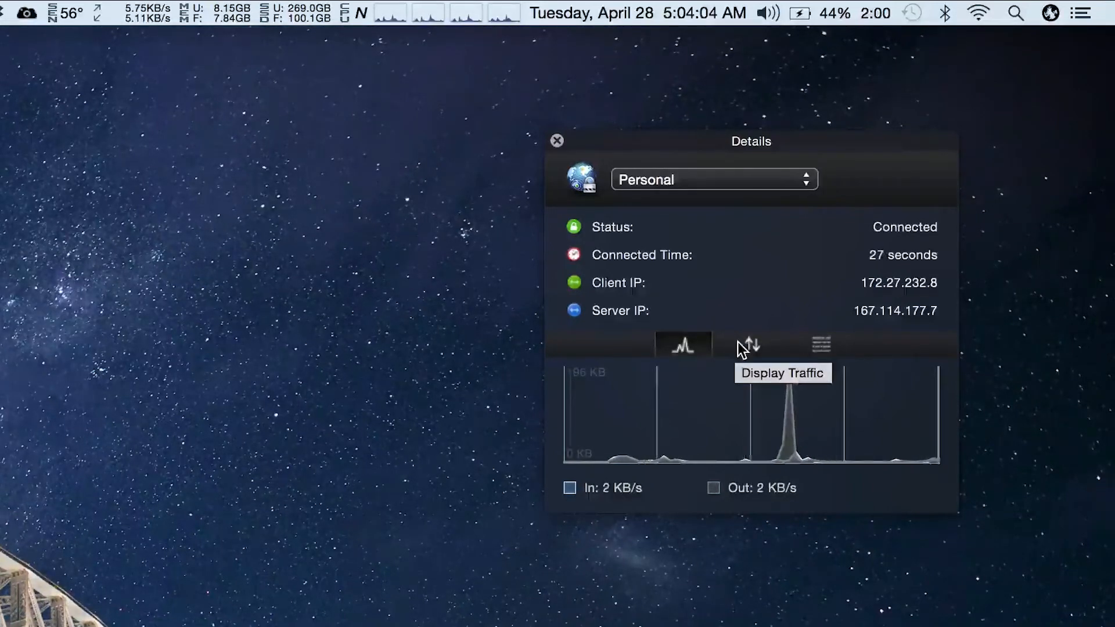
# View the traffic statistics (84.22 KB in, 68.73 KB out), then return to the live traffic graph
pyautogui.click(751, 345)
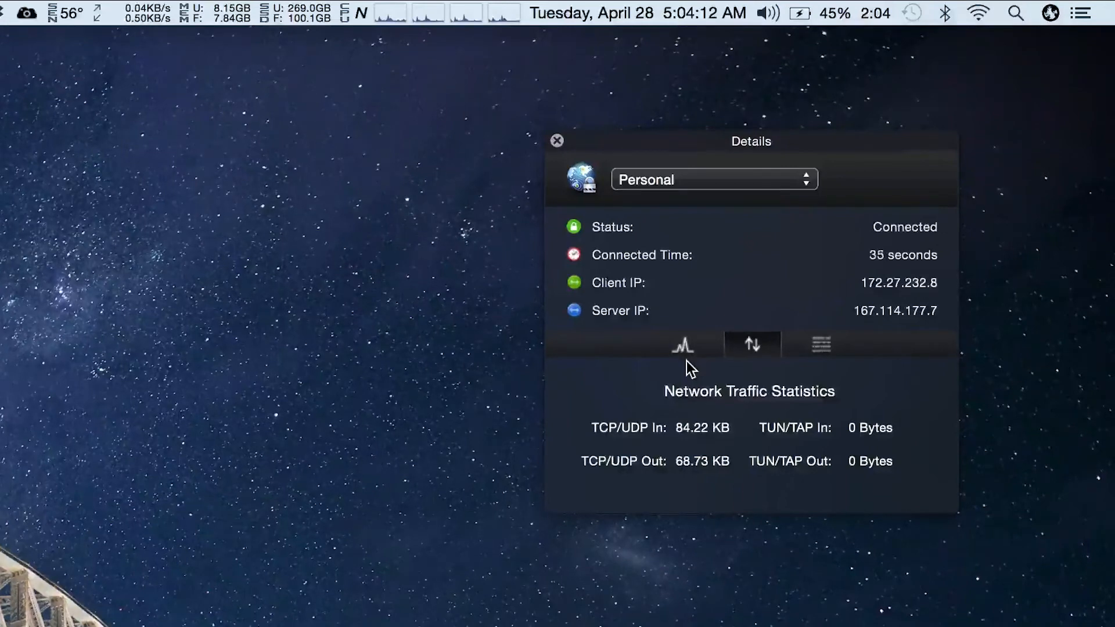
pyautogui.click(682, 344)
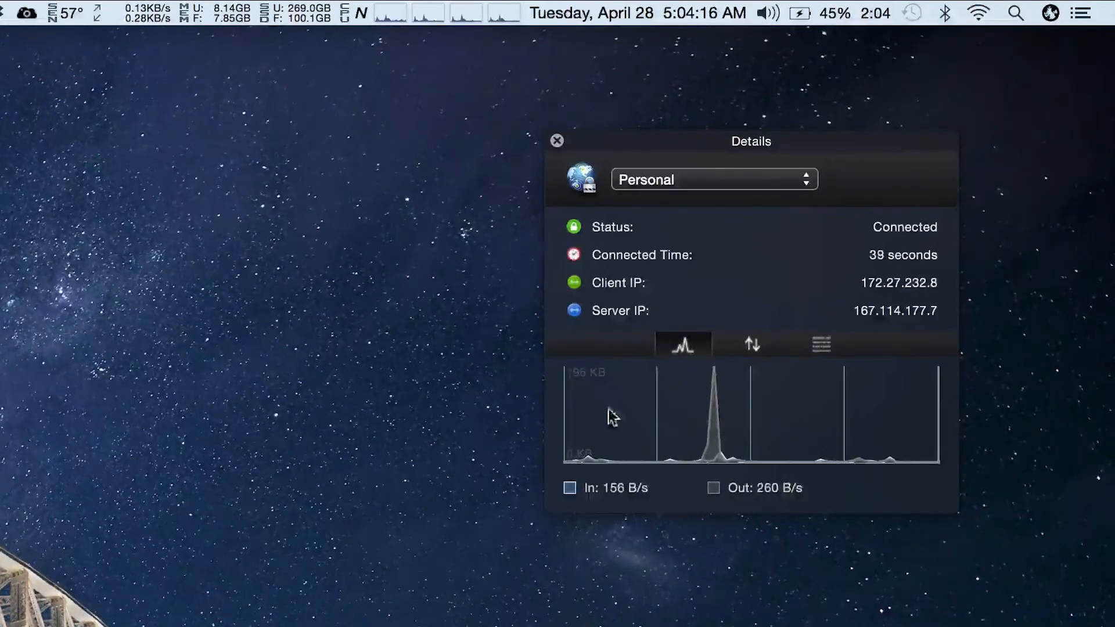
pyautogui.moveTo(381, 383)
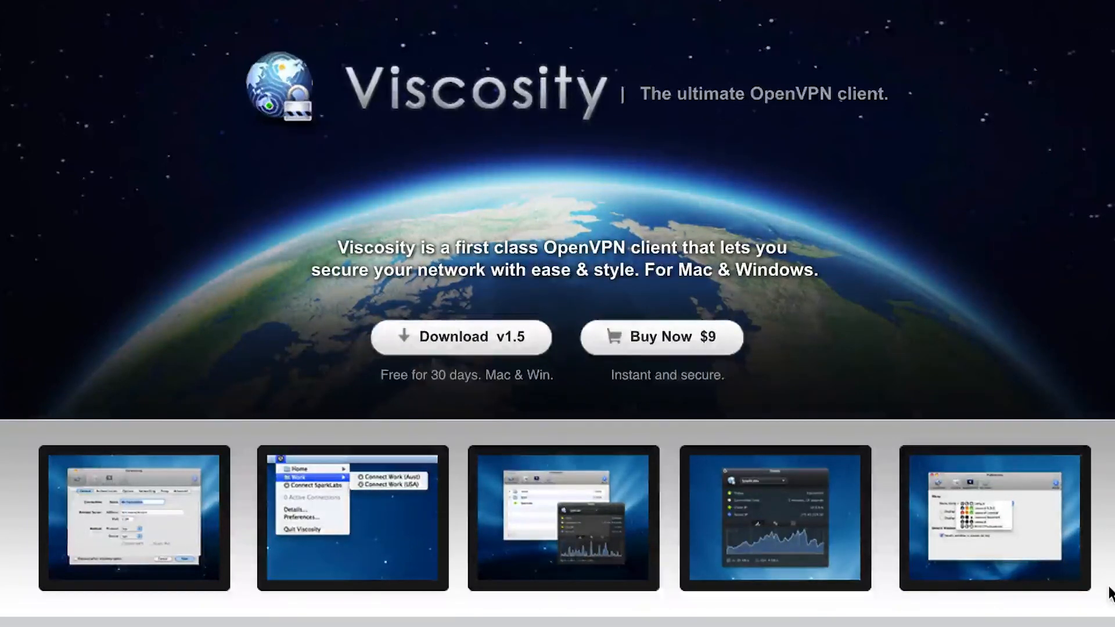
pyautogui.moveTo(759, 339)
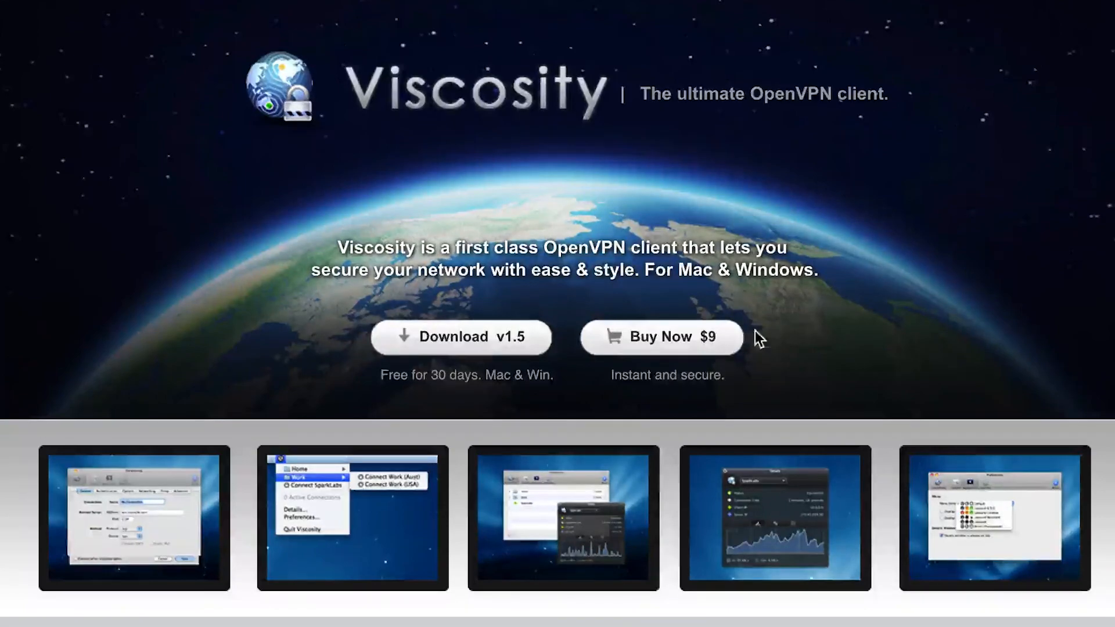